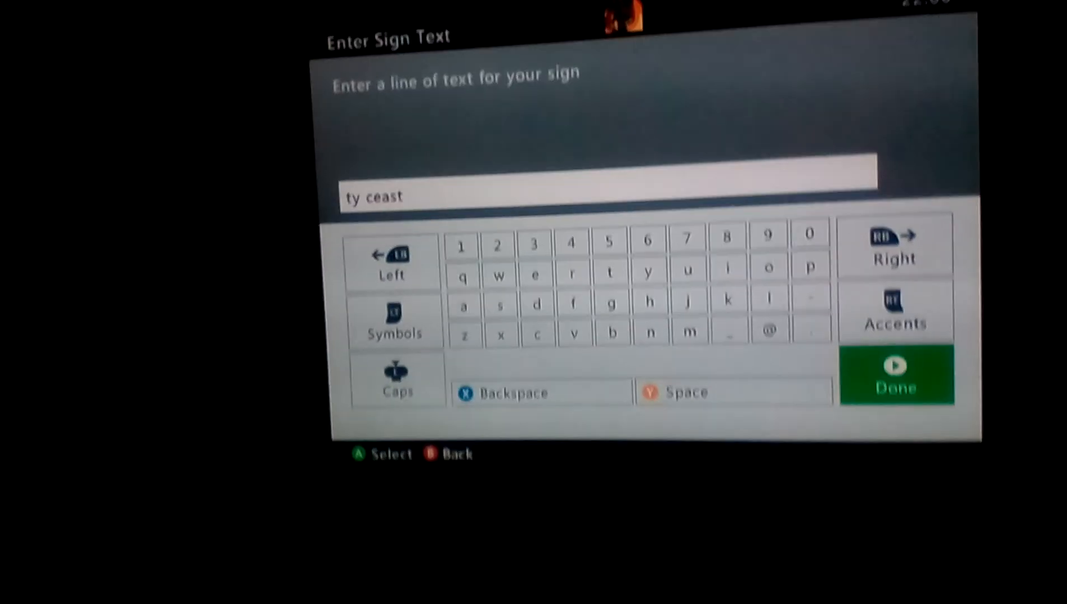
Step: Confirm the sign line 'ty ceast' and return to the Edit sign message screen
click(895, 374)
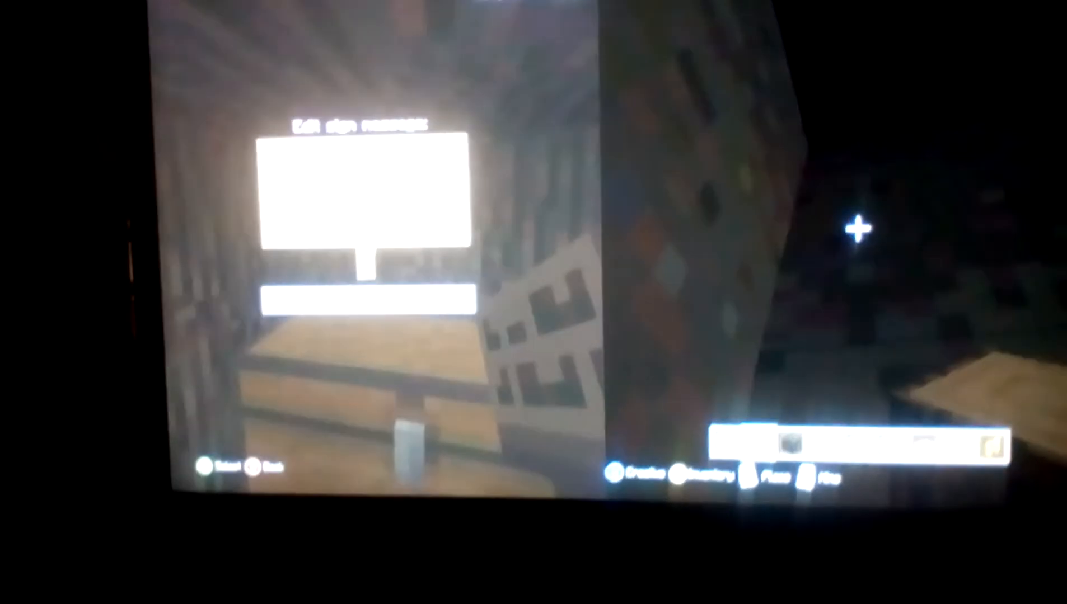